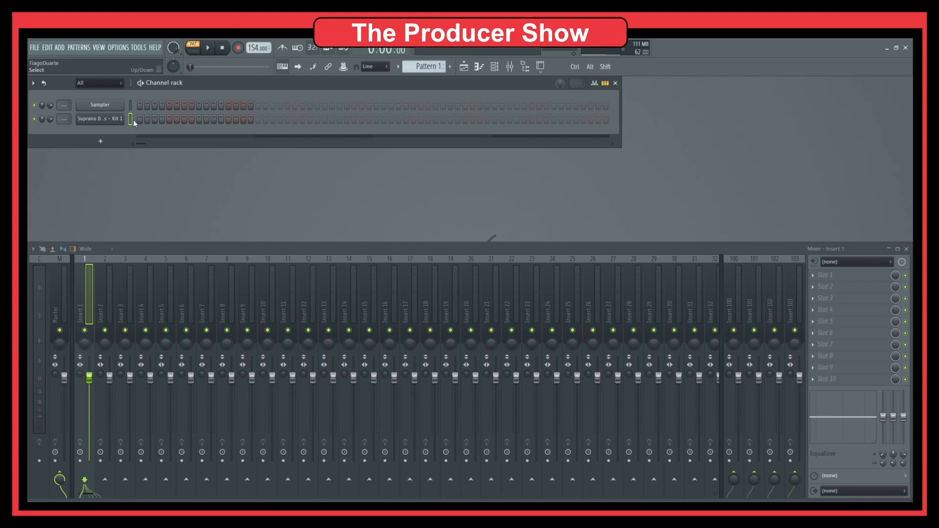
- Open the Suprano Drums - Kit 1 channel in an empty piano roll
left_click_drag(137, 120, 165, 119)
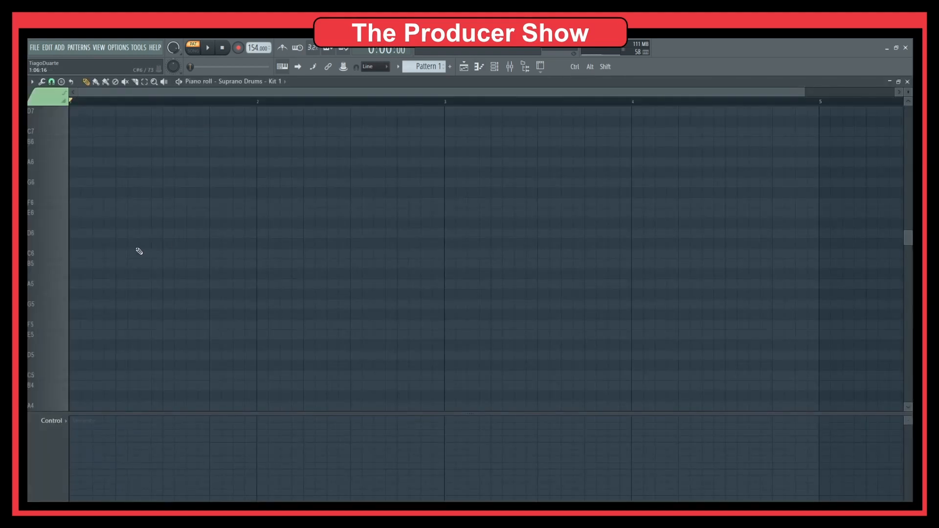
- Set the piano roll note snapping to Step
left_click(51, 81)
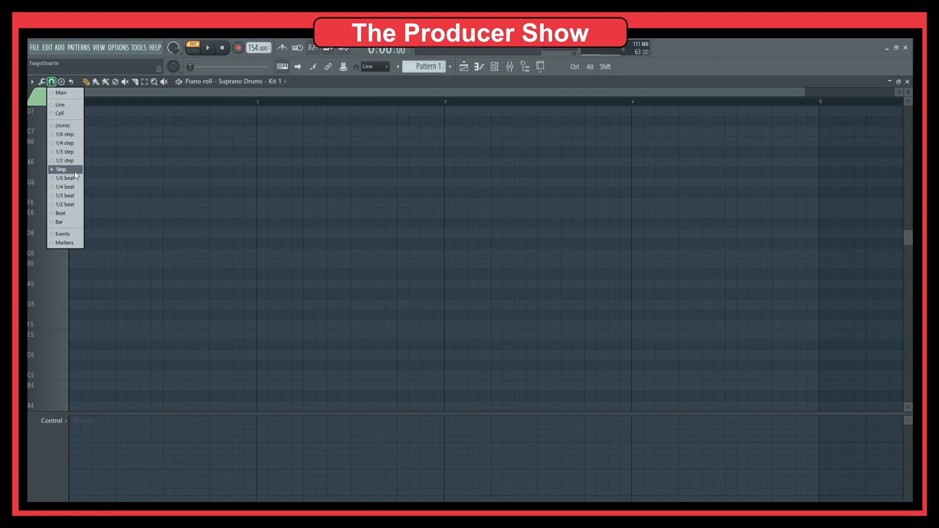
left_click(61, 92)
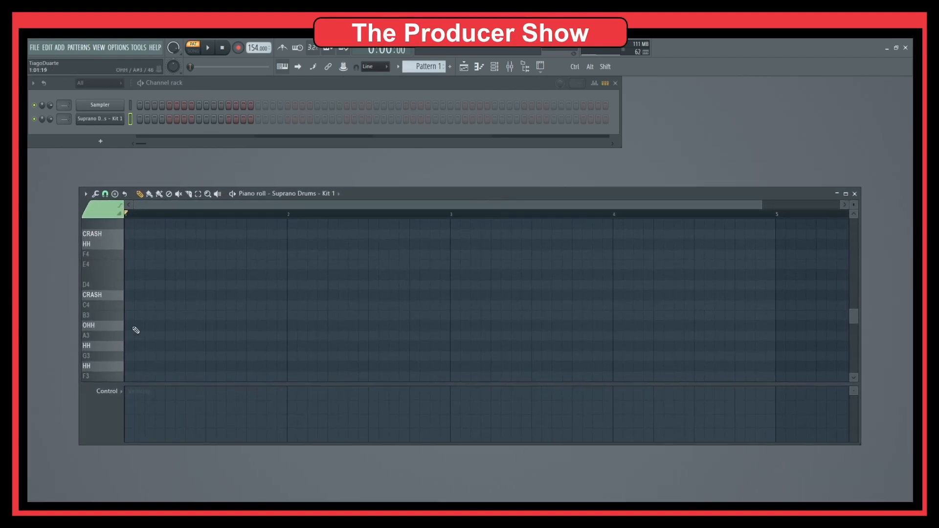
- Add an E4 note at bar 1 beat 1 and keep it one step long
left_click(134, 264)
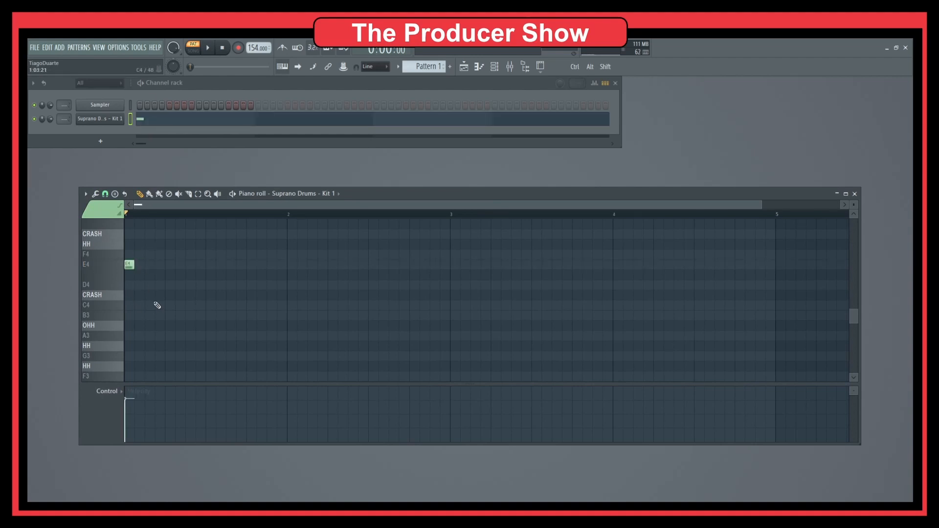
mouse_move(152, 236)
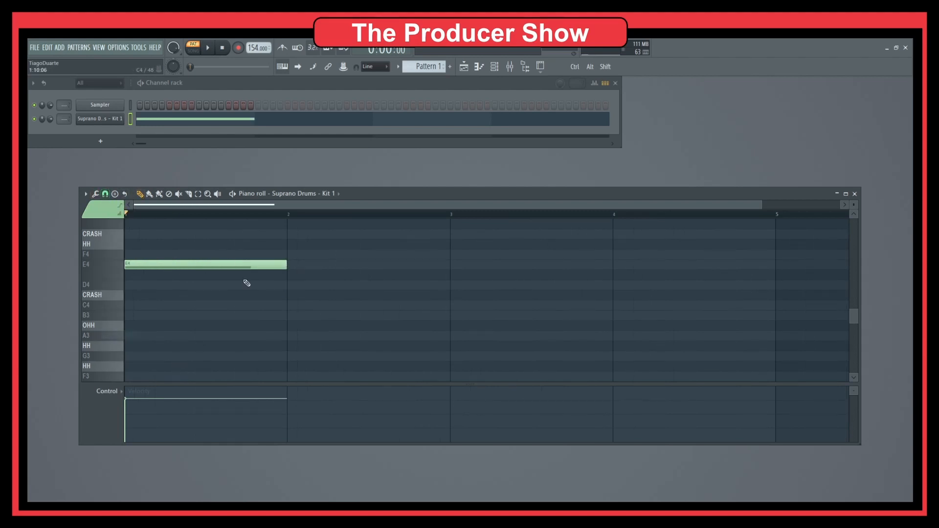
left_click(106, 193)
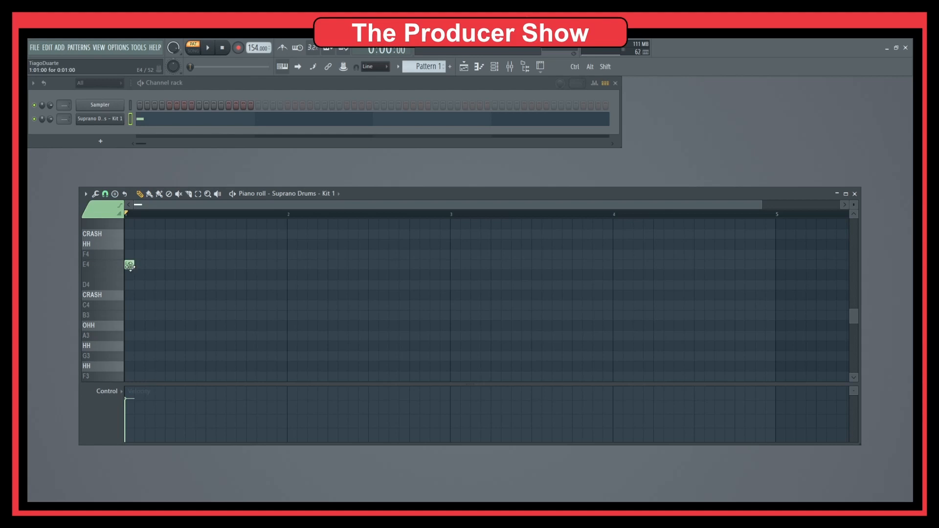
mouse_move(168, 234)
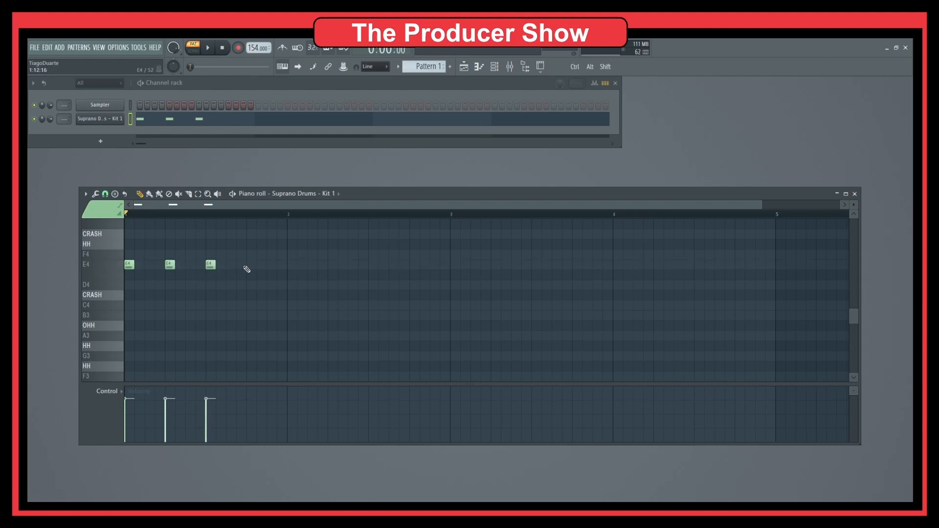
- Add E4 notes on the remaining beats of bars 1 and 2, eight in all
left_click(250, 265)
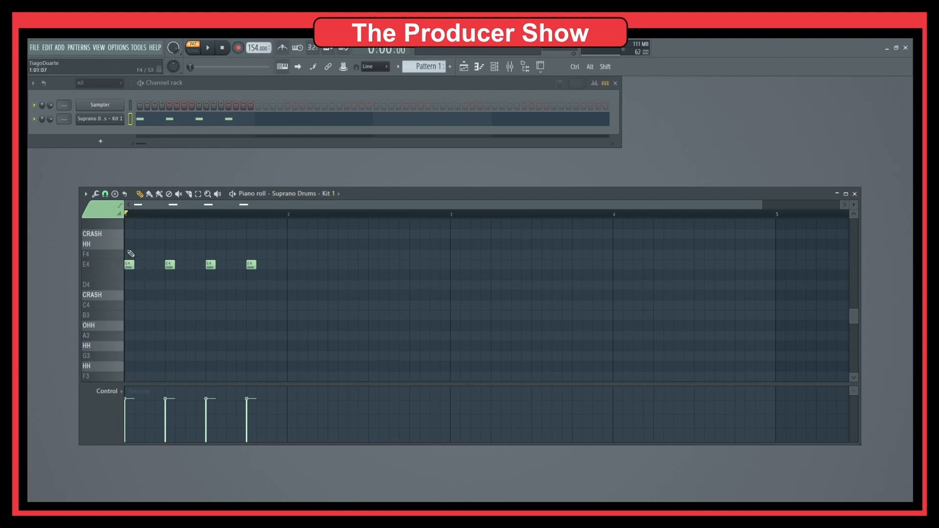
left_click(170, 264)
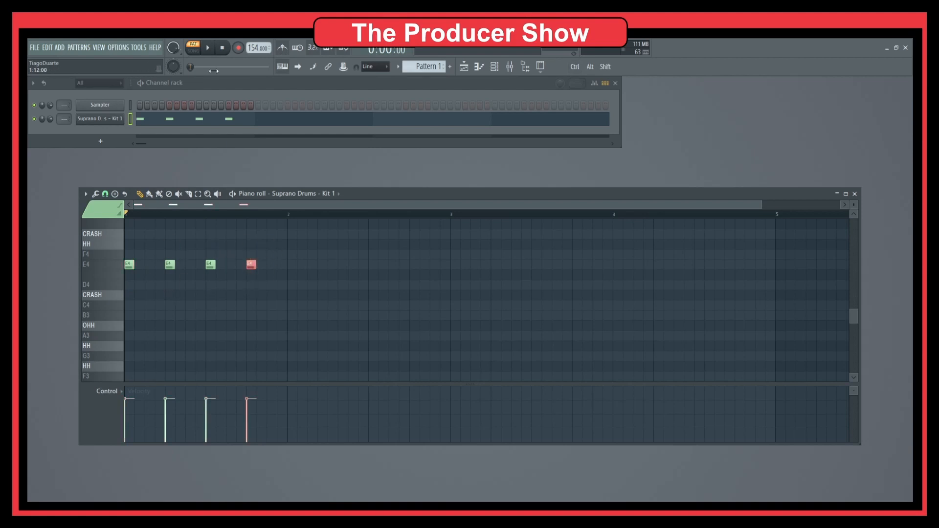
- Preview the pattern with Play, then stop playback
left_click(206, 47)
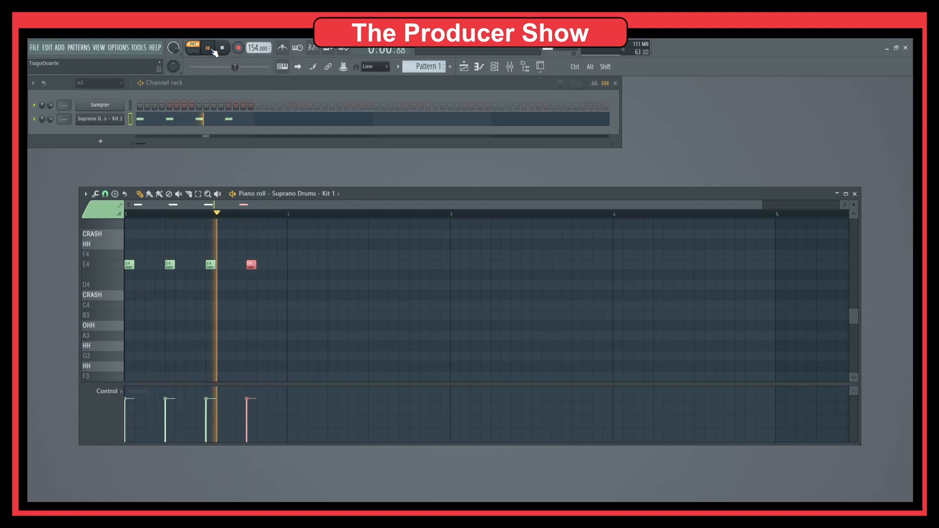
left_click(207, 46)
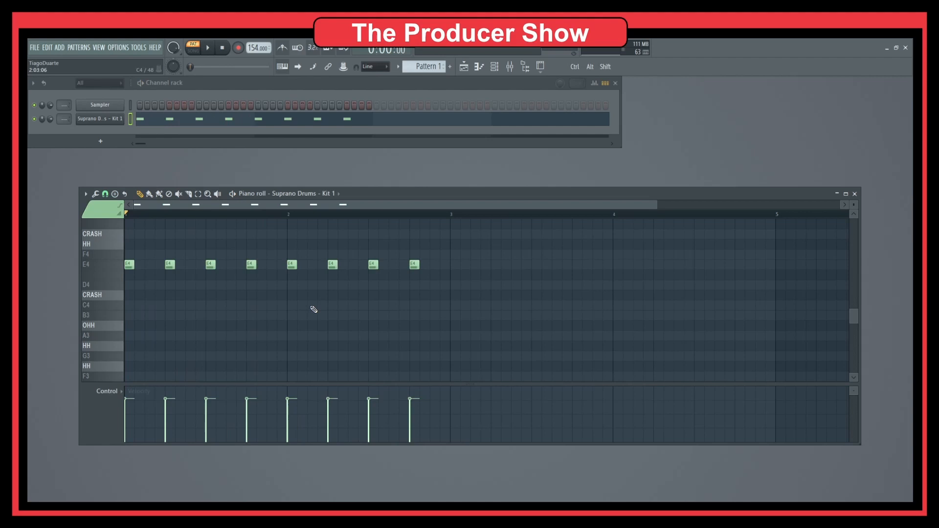
mouse_move(290, 218)
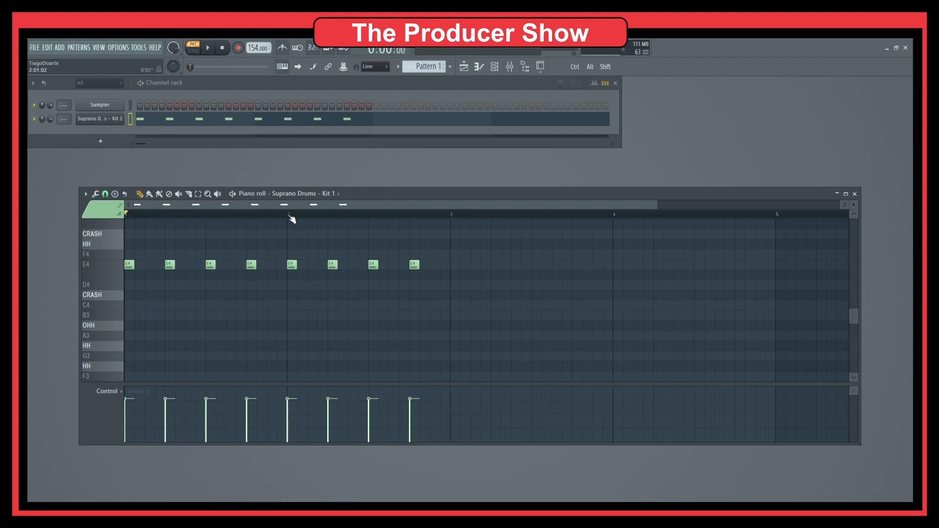
- Add E4 notes on every beat of bars 3 and 4, reaching sixteen notes
left_click(290, 264)
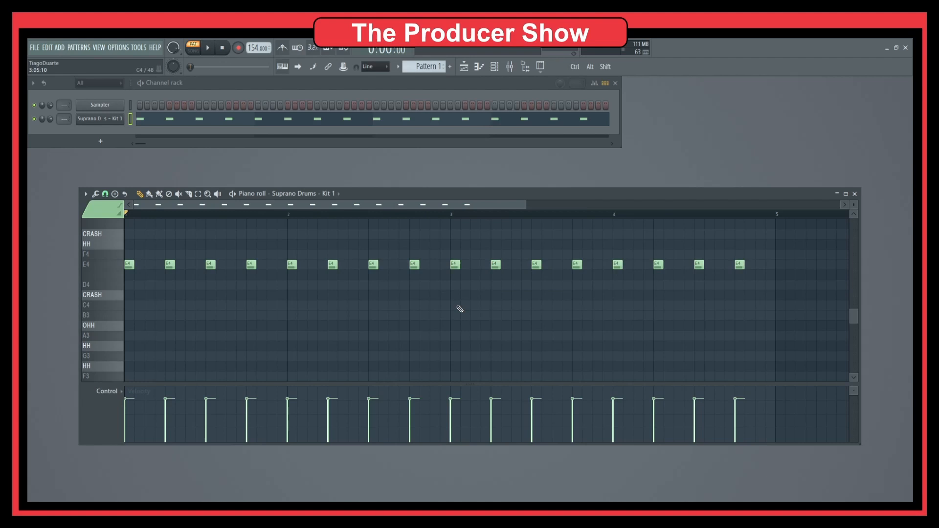
mouse_move(185, 257)
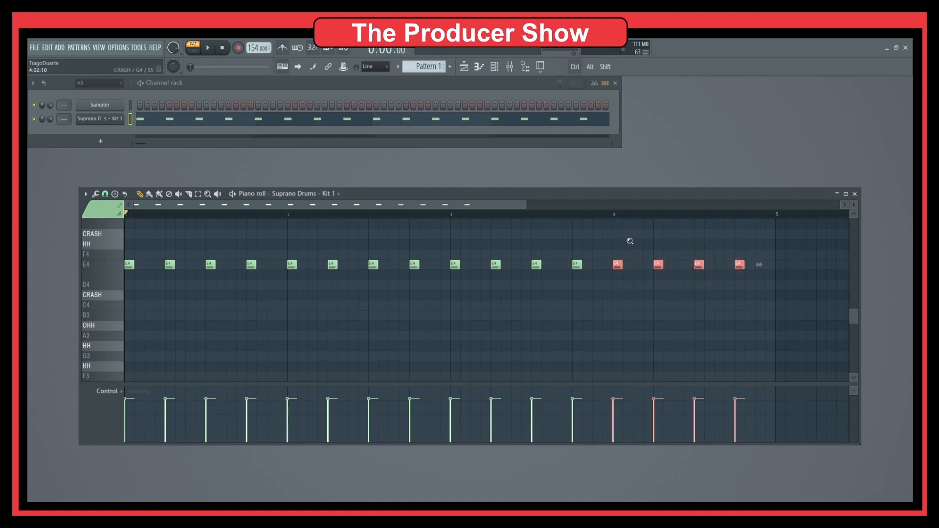
scroll("up", 3)
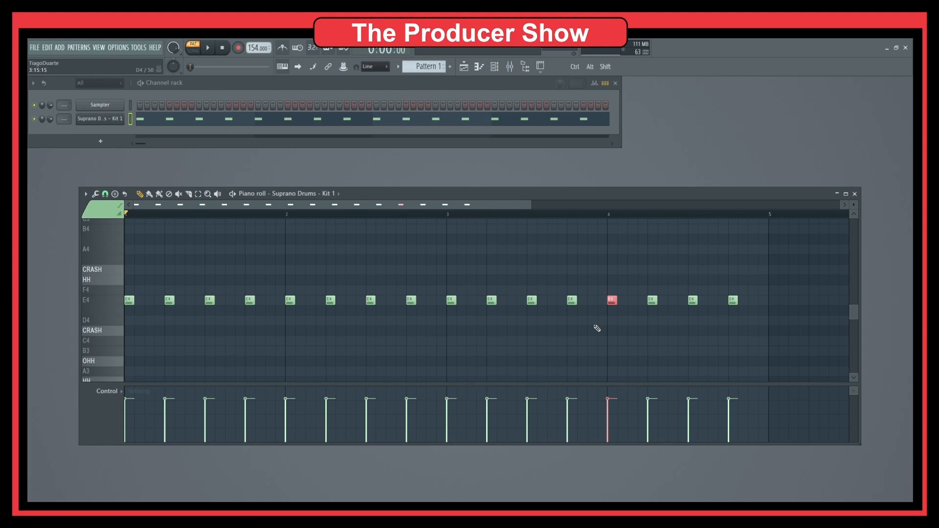
left_click(611, 301)
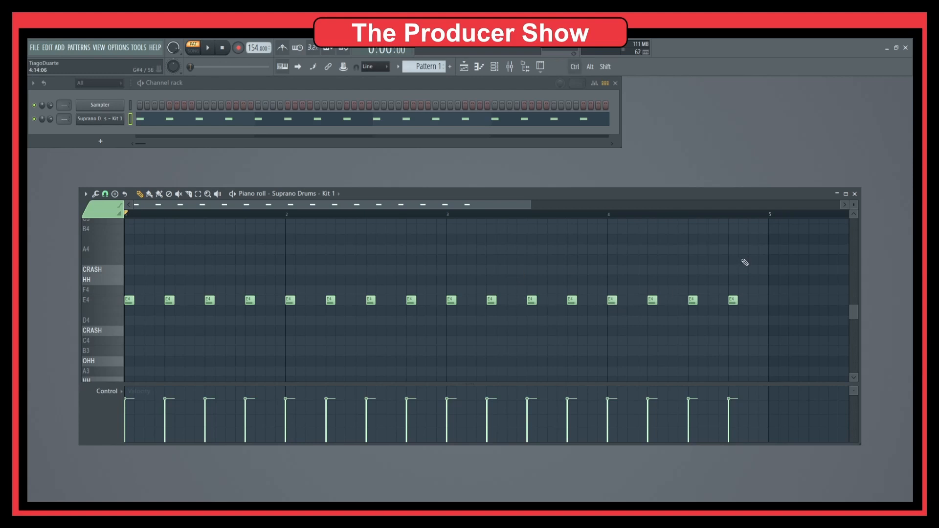